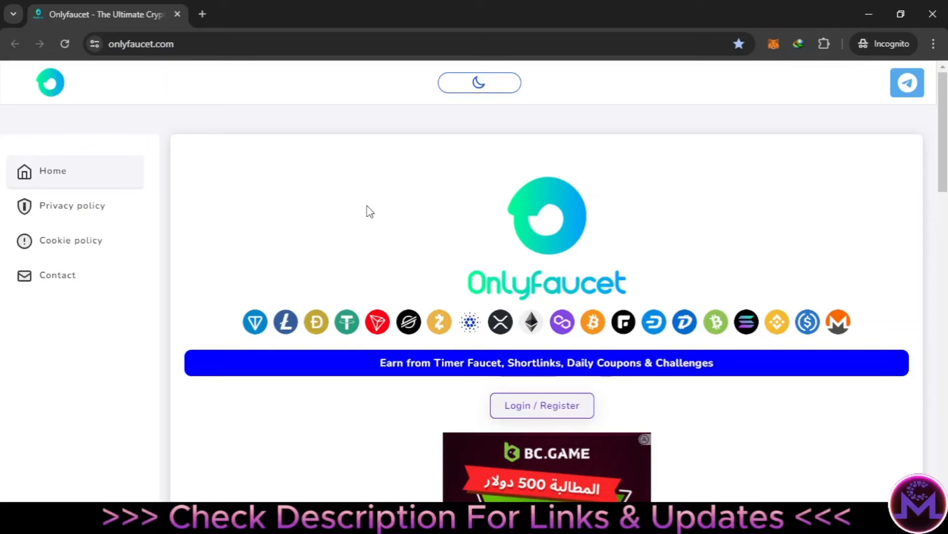
mouse_move(301, 242)
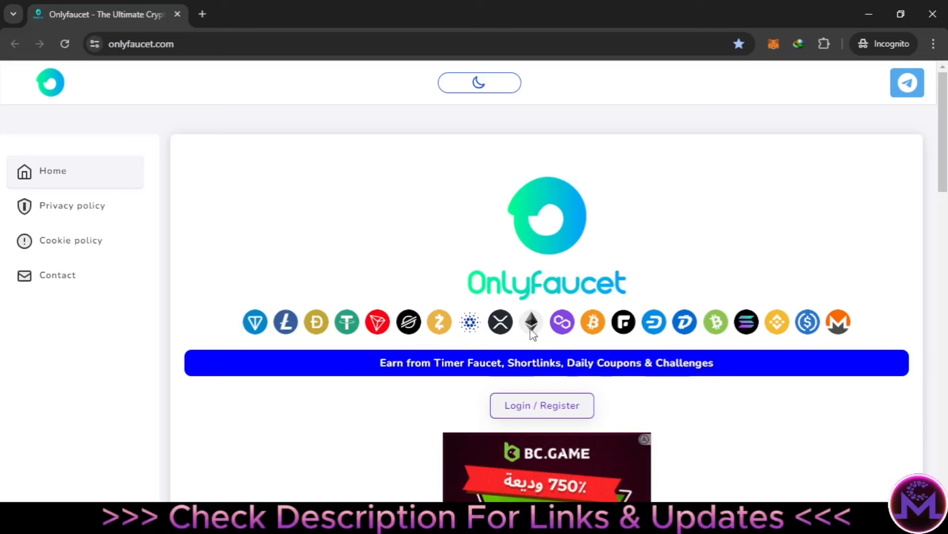
mouse_move(254, 329)
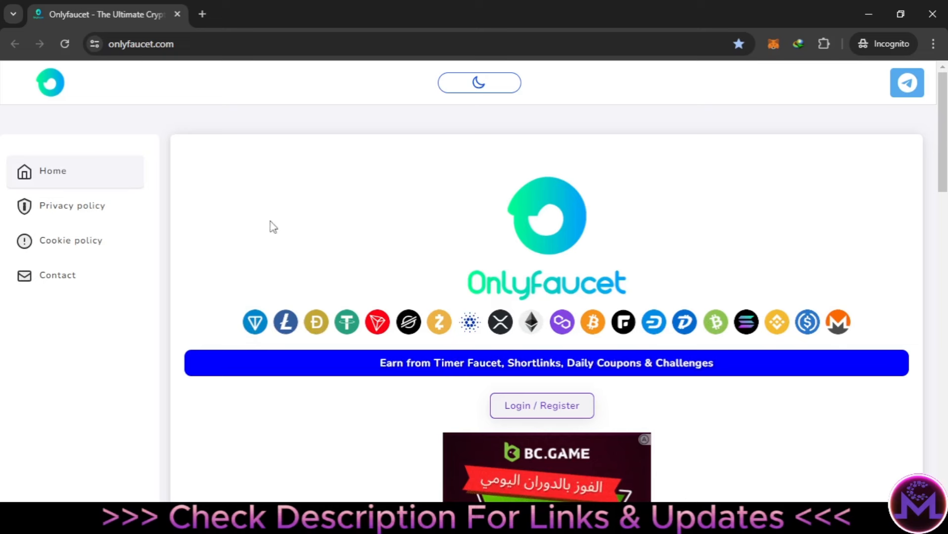
mouse_move(308, 346)
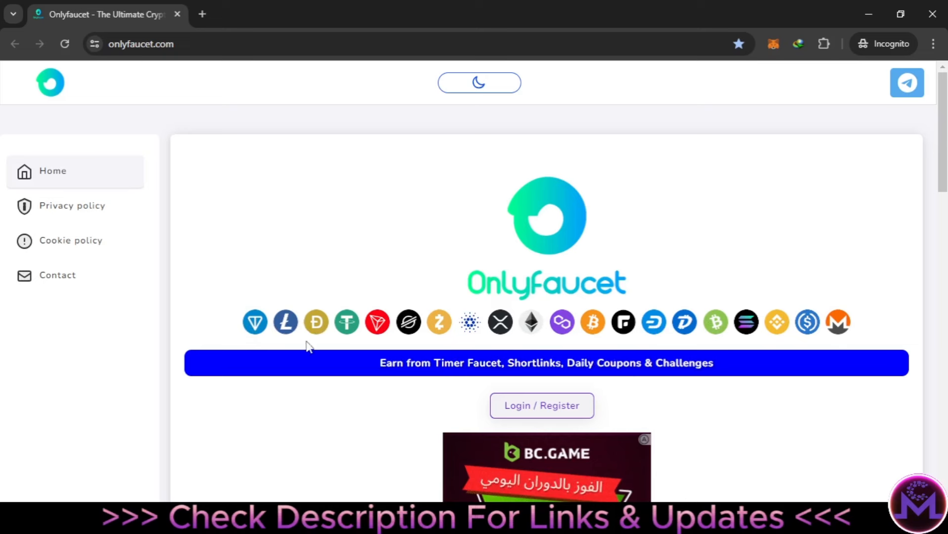
mouse_move(699, 409)
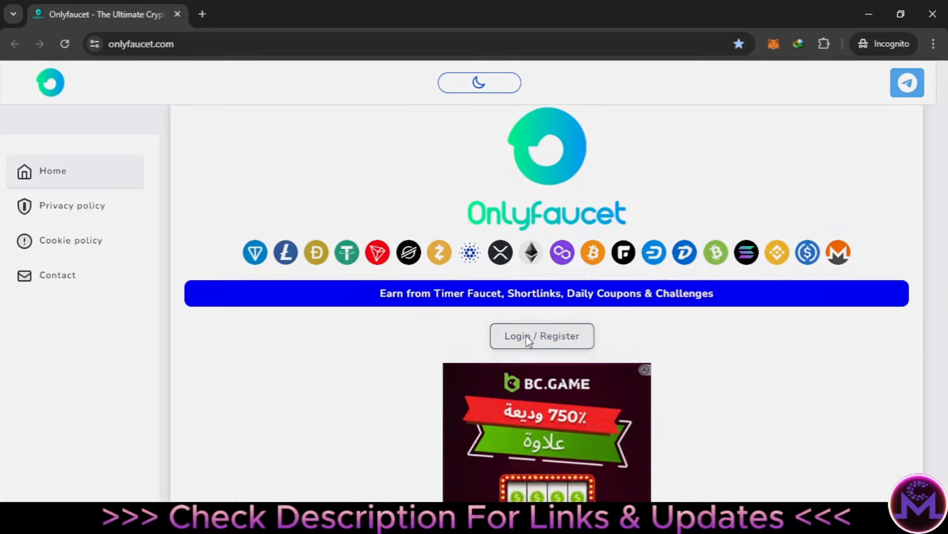
Log in with the FaucetPay email, dismiss the success notice and close the ad popup.
click(540, 336)
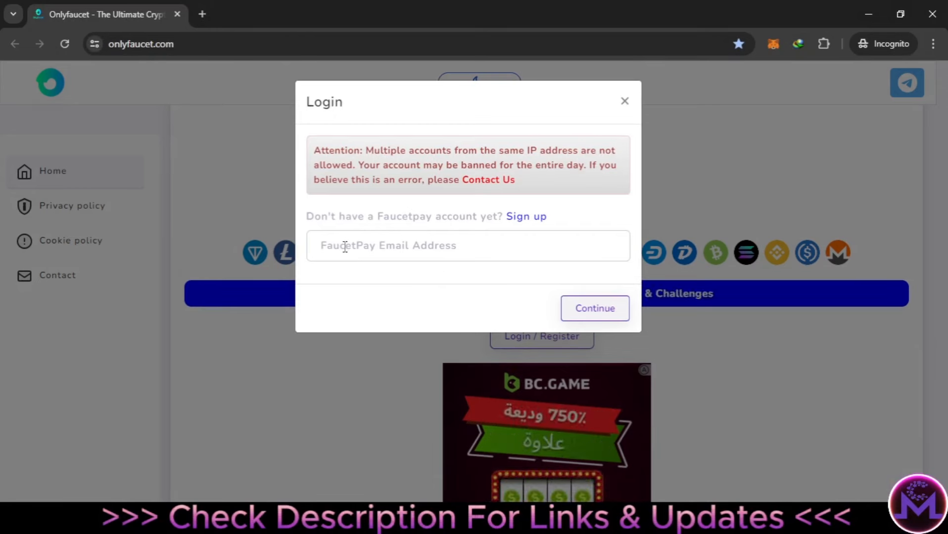
mouse_move(594, 308)
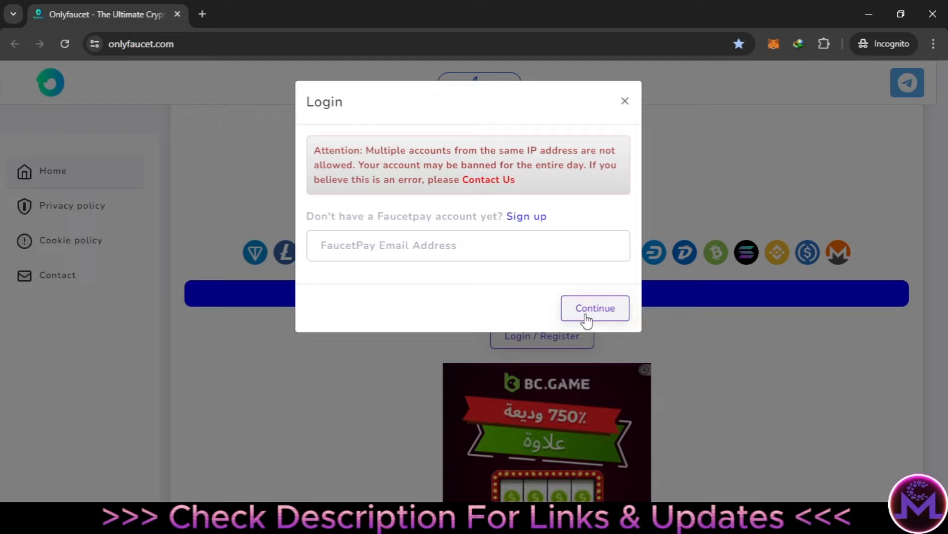
click(593, 308)
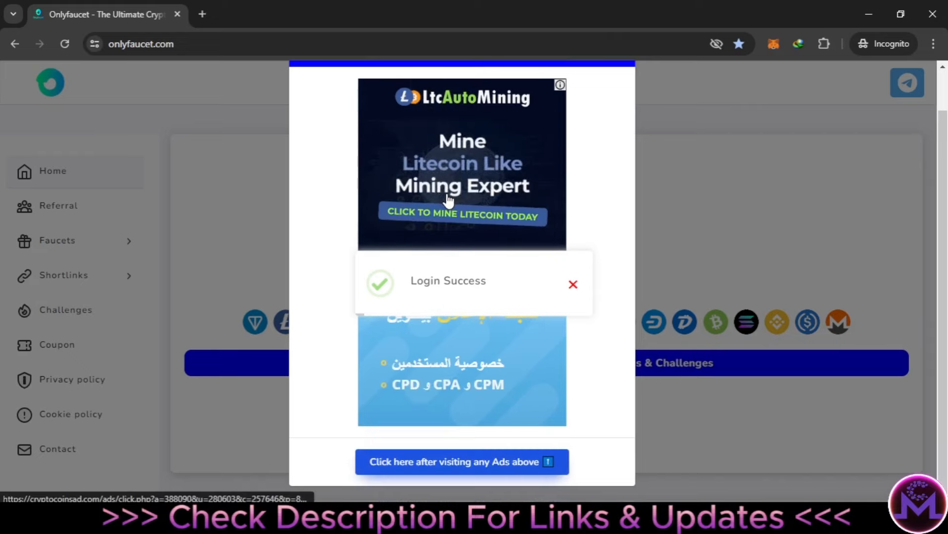
click(572, 284)
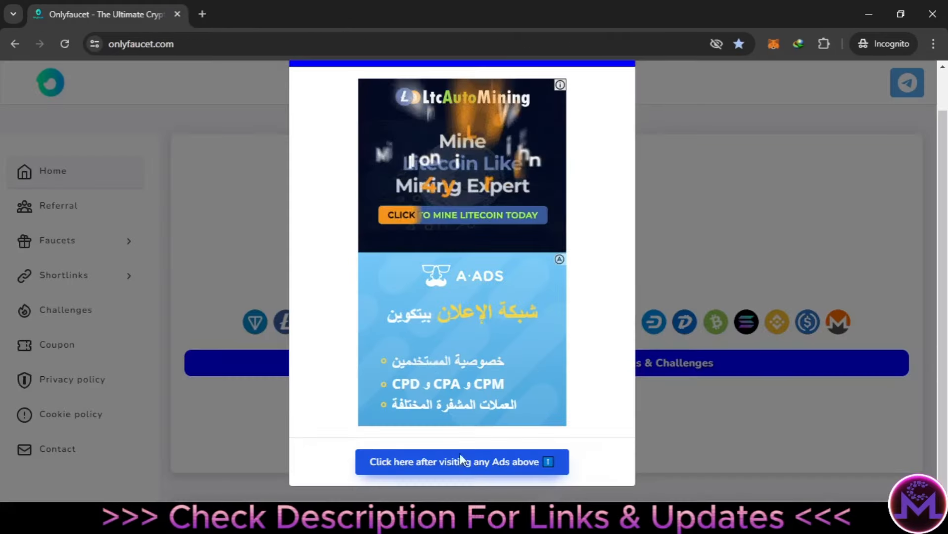
click(461, 462)
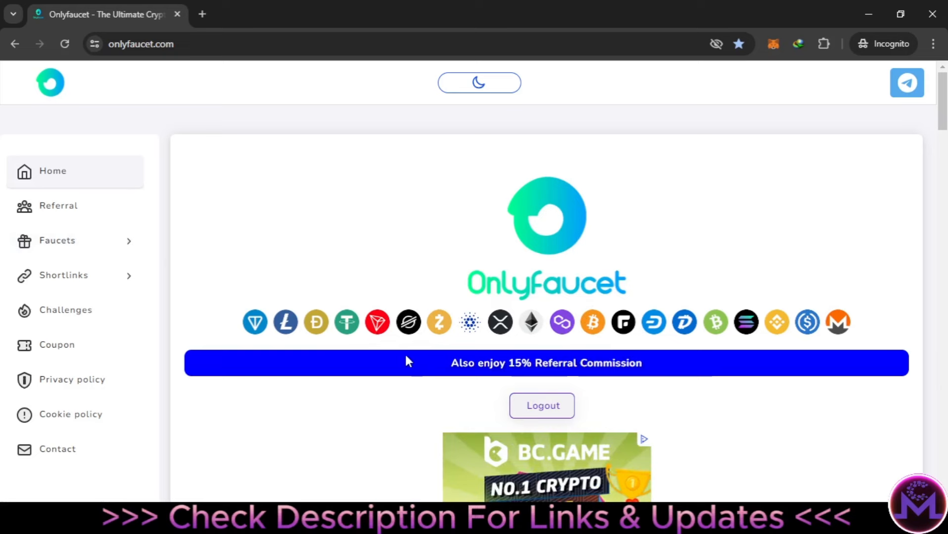
Open the Referral page with the 15% commission link and zero total referrals.
click(58, 205)
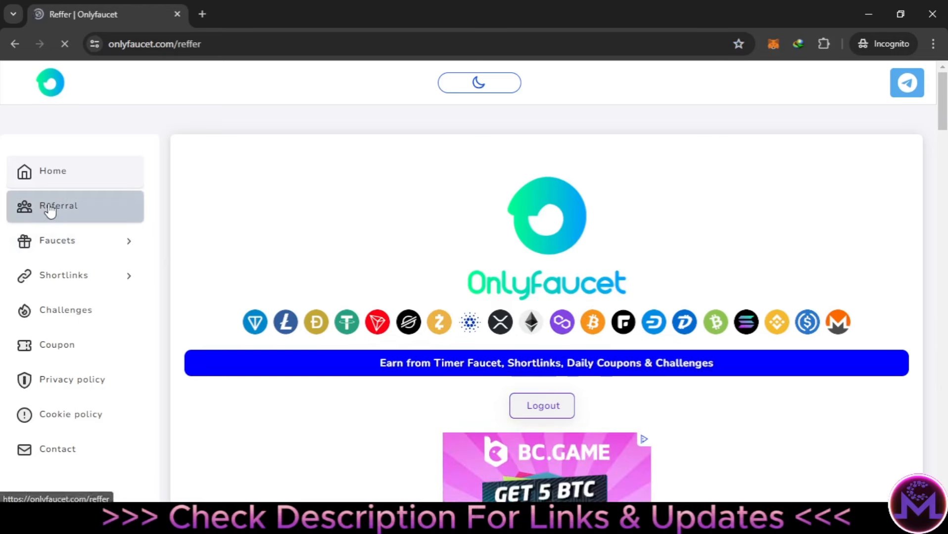
click(57, 206)
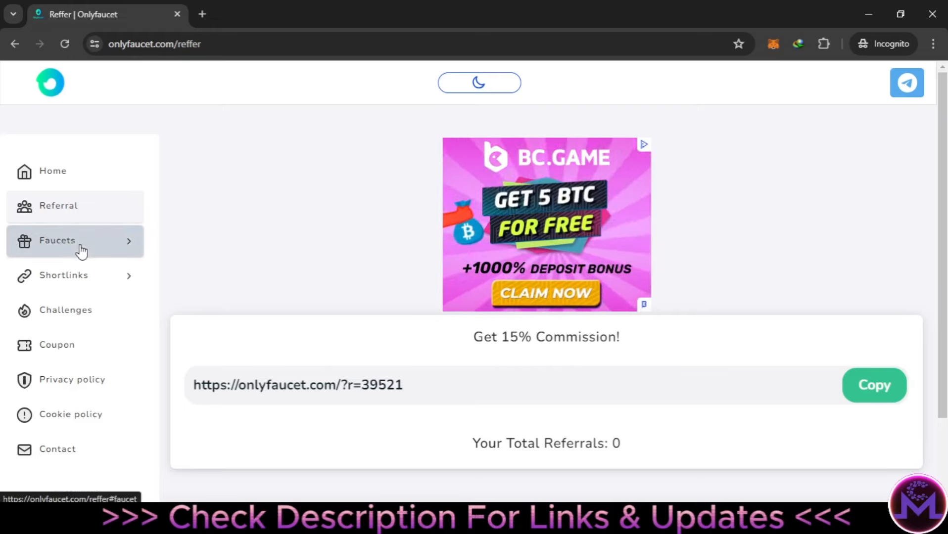
Expand Faucets and open Faucet TON, paying 0.00001366 TON every 5 seconds.
click(57, 240)
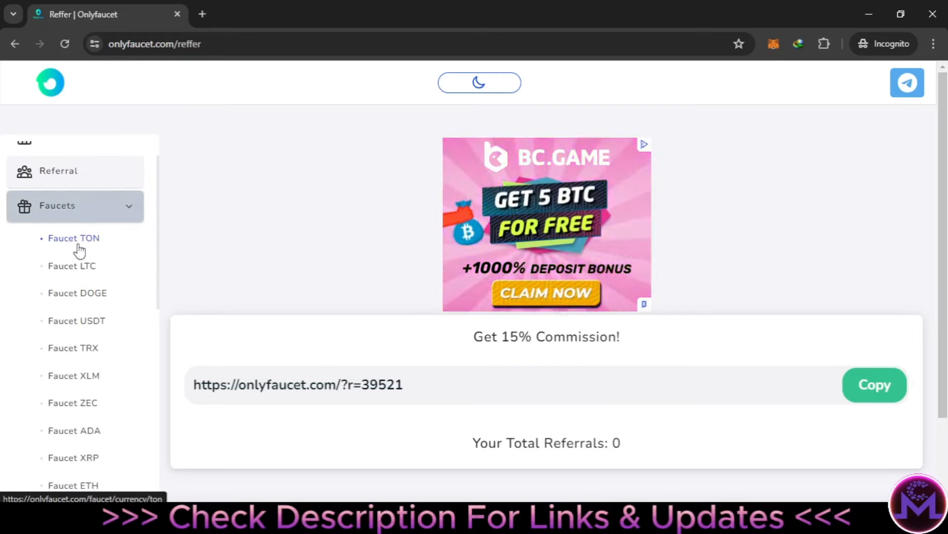
scroll(down, 3)
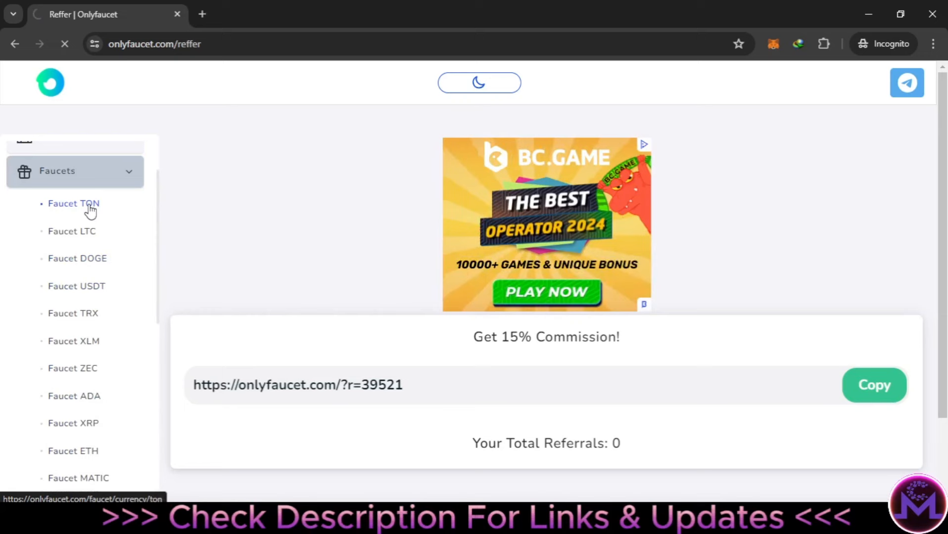
click(74, 204)
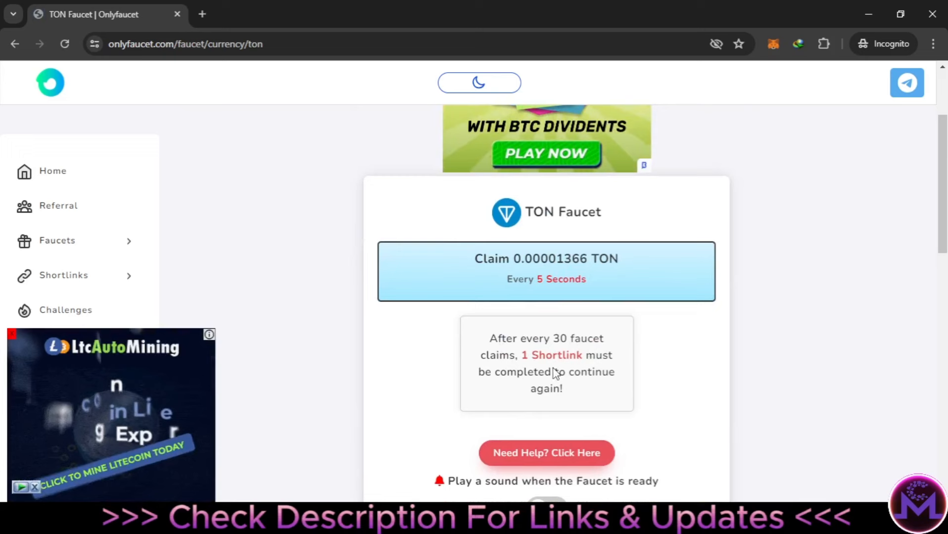
scroll(down, 3)
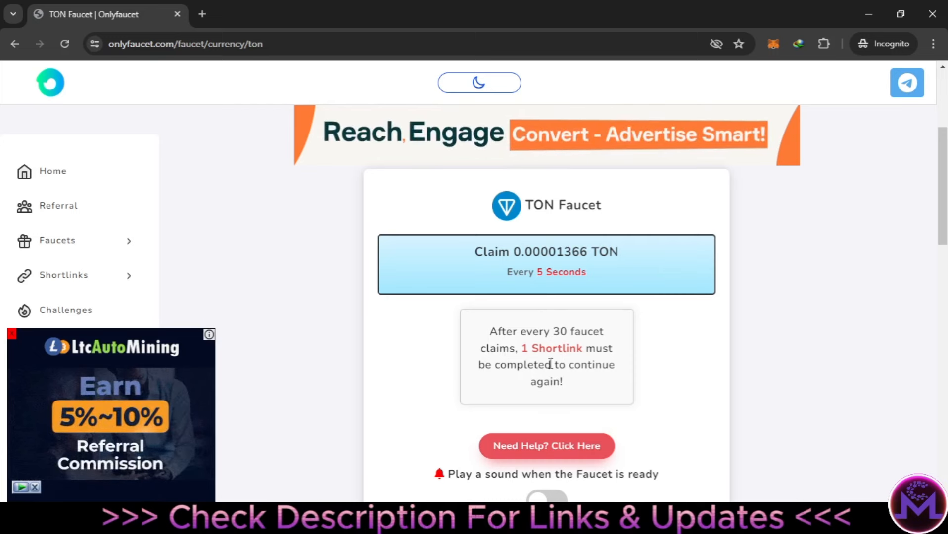
scroll(down, 3)
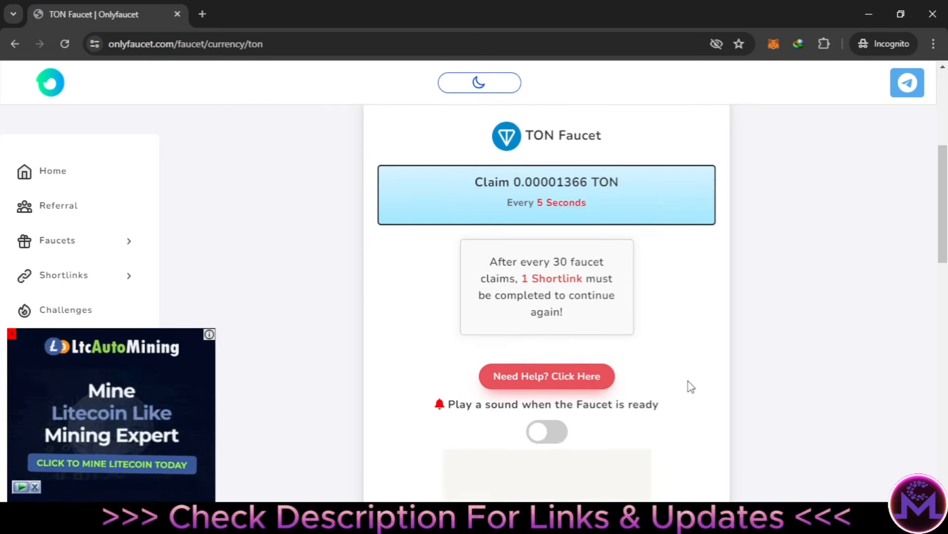
click(546, 431)
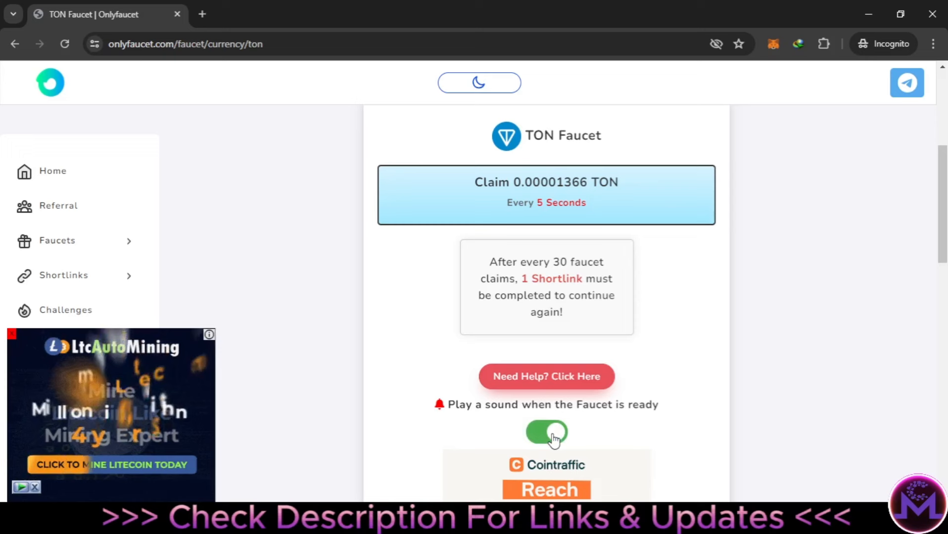
click(545, 432)
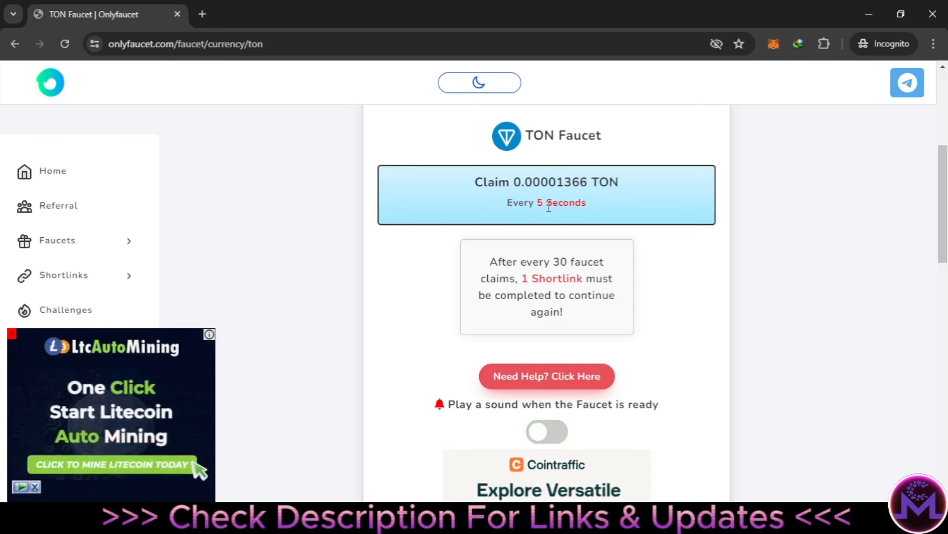
scroll(down, 3)
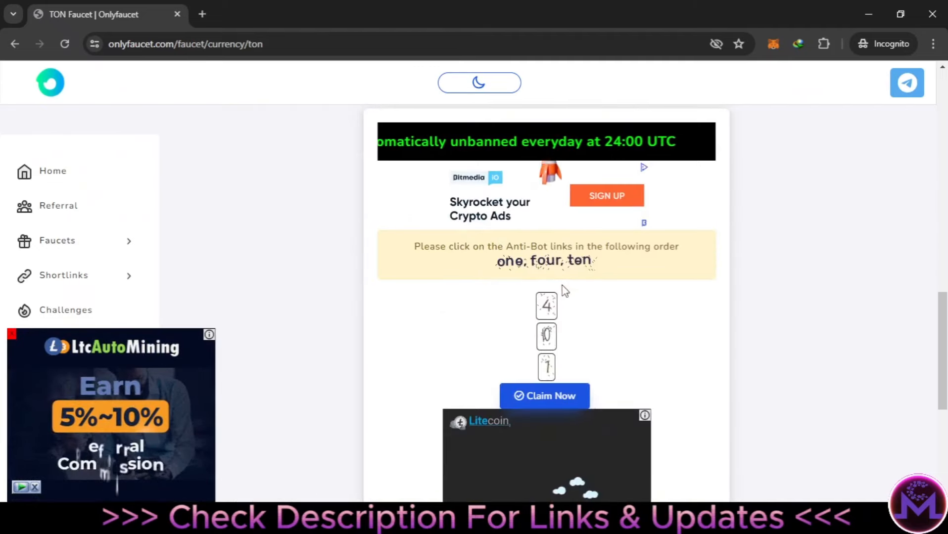
Complete the anti-bot check and claim 0.00001366 TON on the TON Faucet page.
scroll(down, 3)
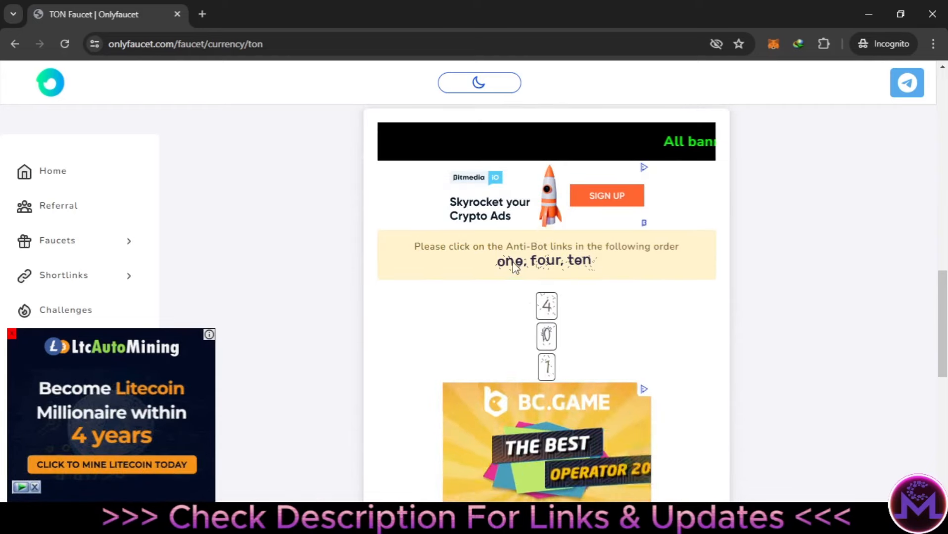
scroll(down, 3)
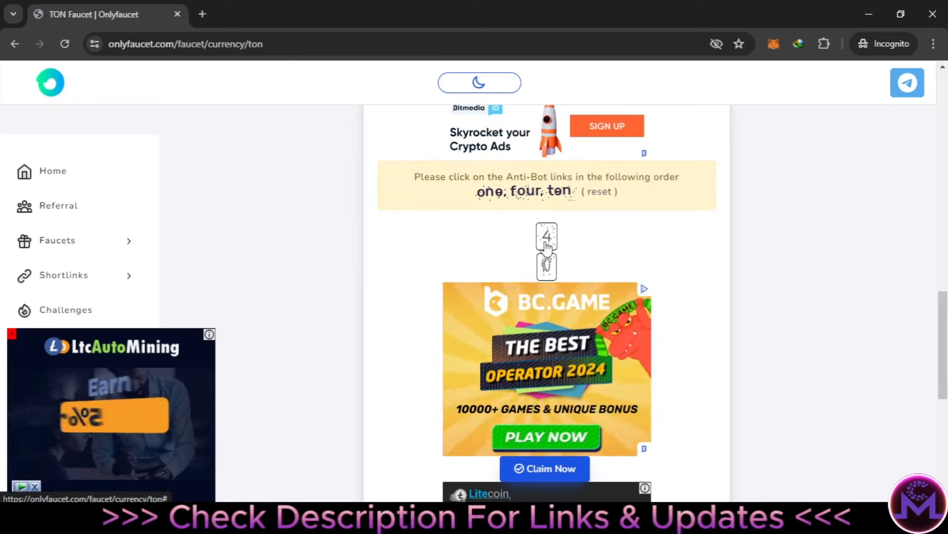
scroll(down, 3)
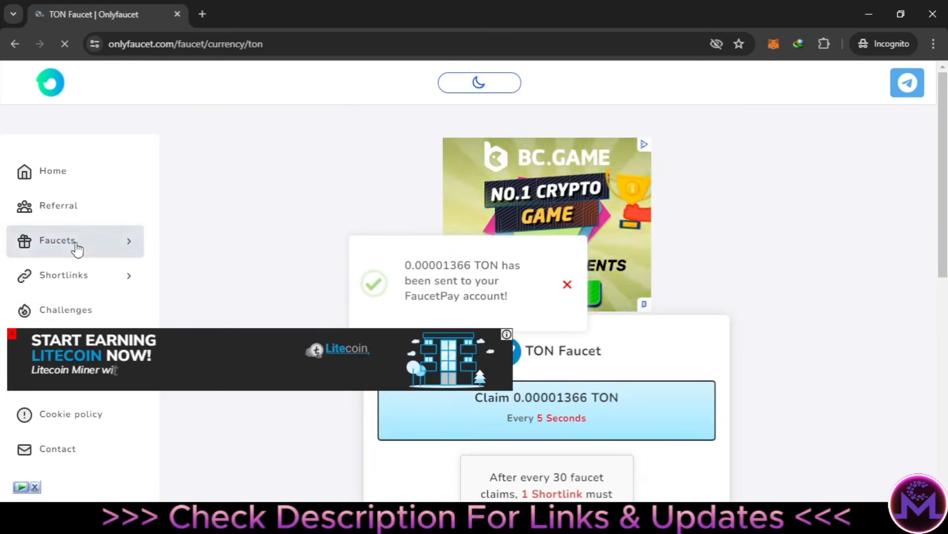
click(75, 240)
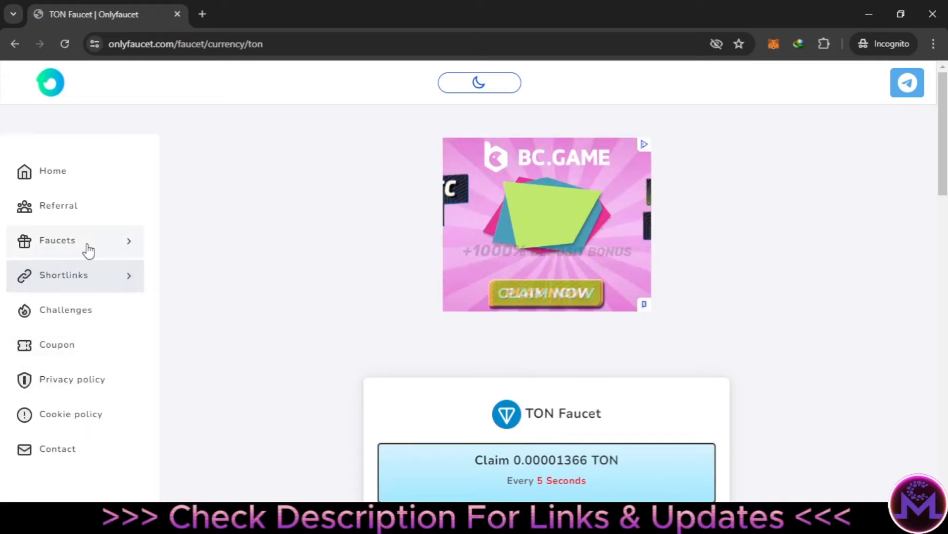
Open Faucet TRX from the Faucets list and complete its anti-bot links and claim.
click(57, 240)
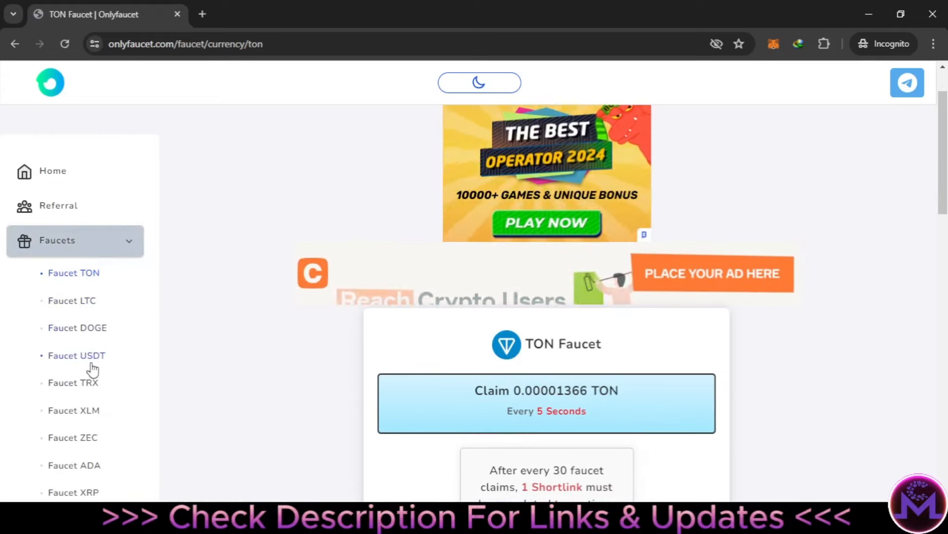
click(73, 382)
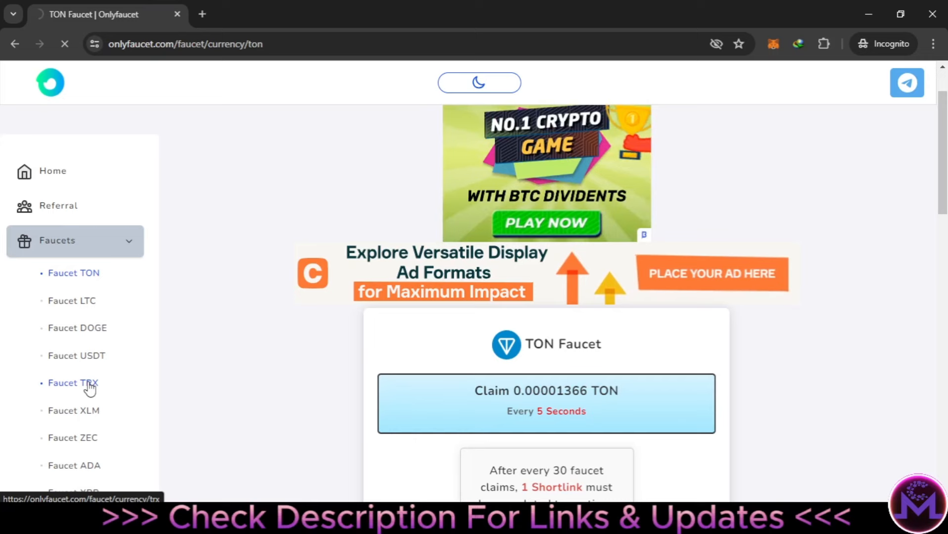
click(72, 382)
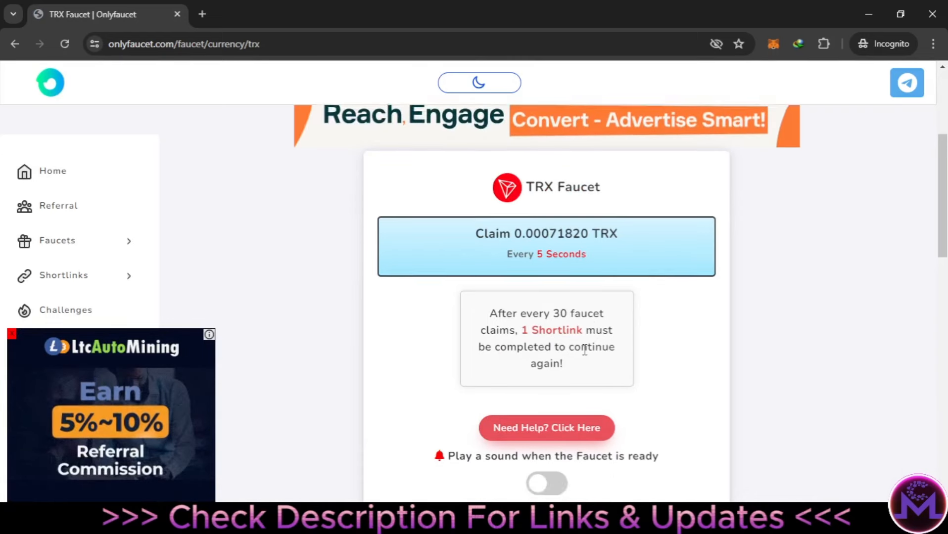
scroll(down, 3)
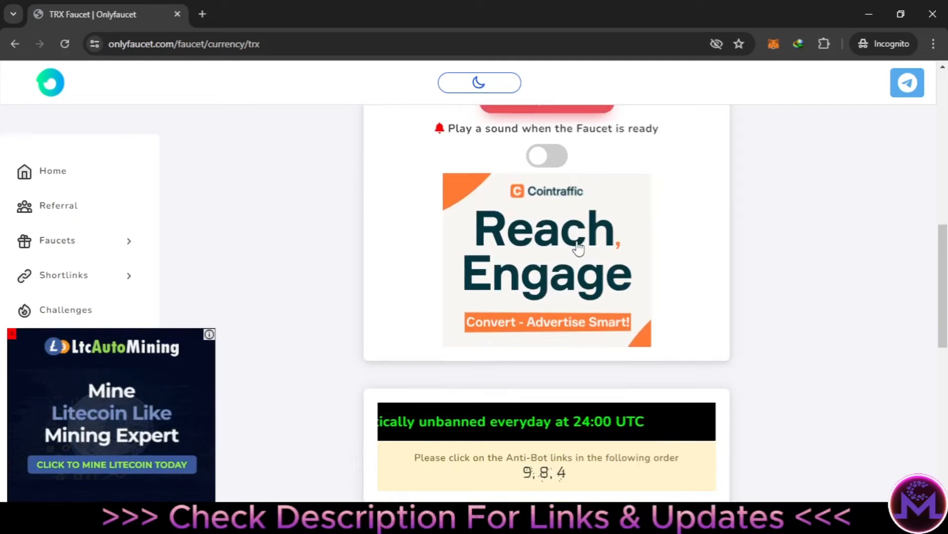
scroll(down, 3)
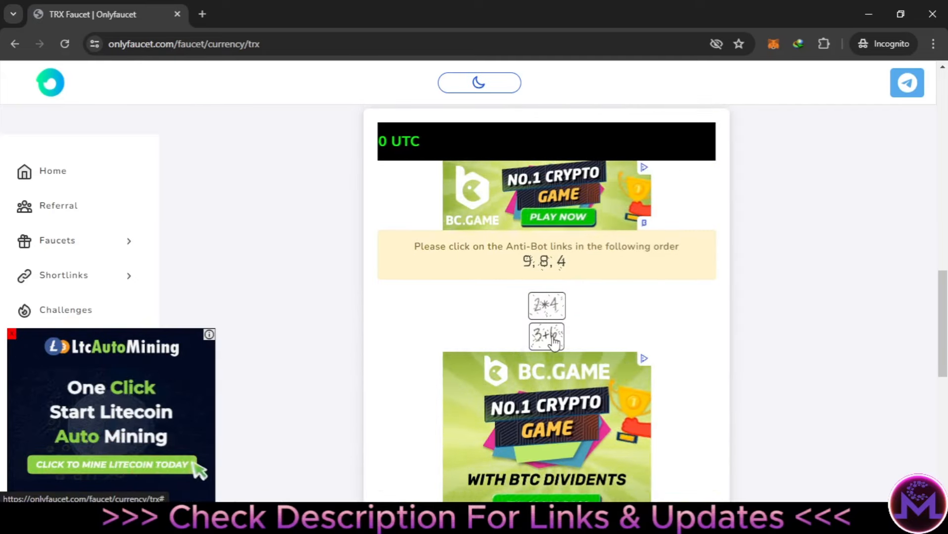
scroll(down, 3)
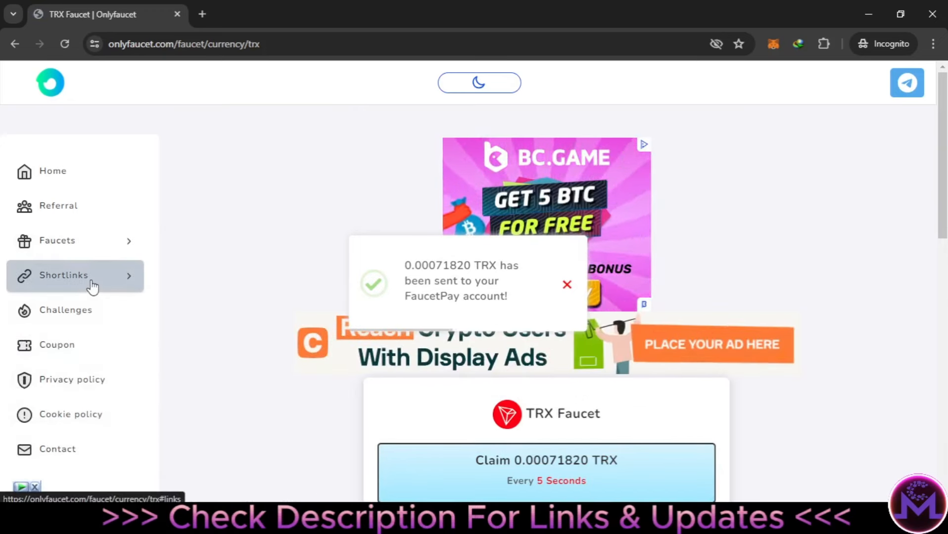
Open Shortlinks and browse offers like Earnow.online and Adbx.pro with their TON rewards.
click(75, 275)
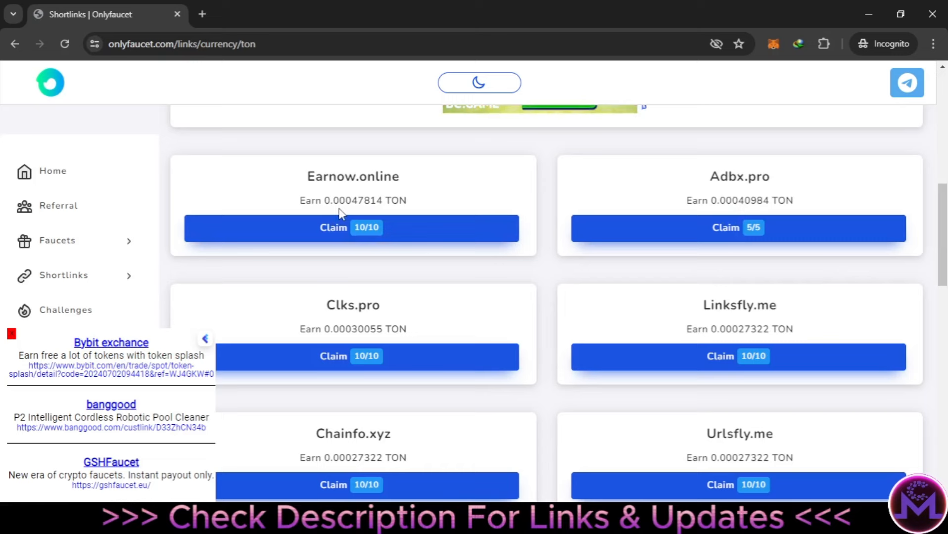
scroll(down, 3)
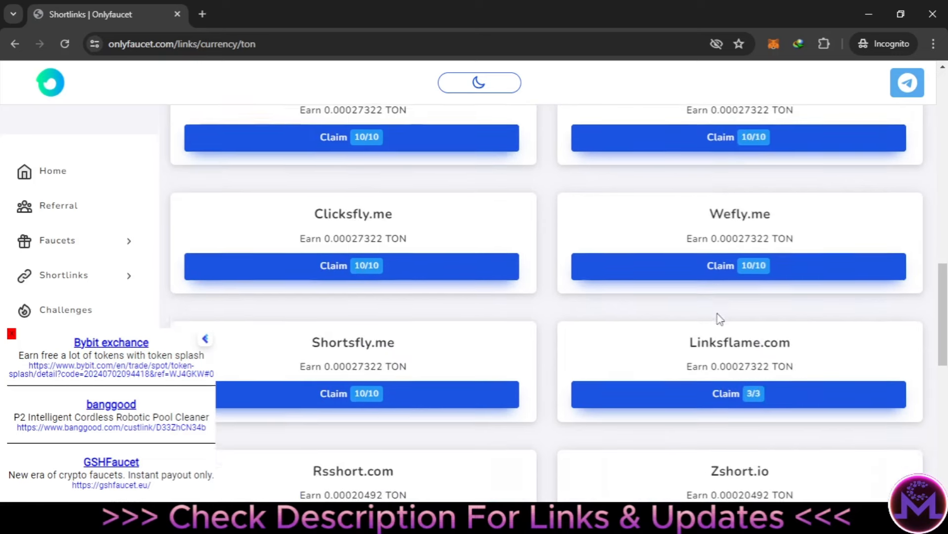
scroll(down, 3)
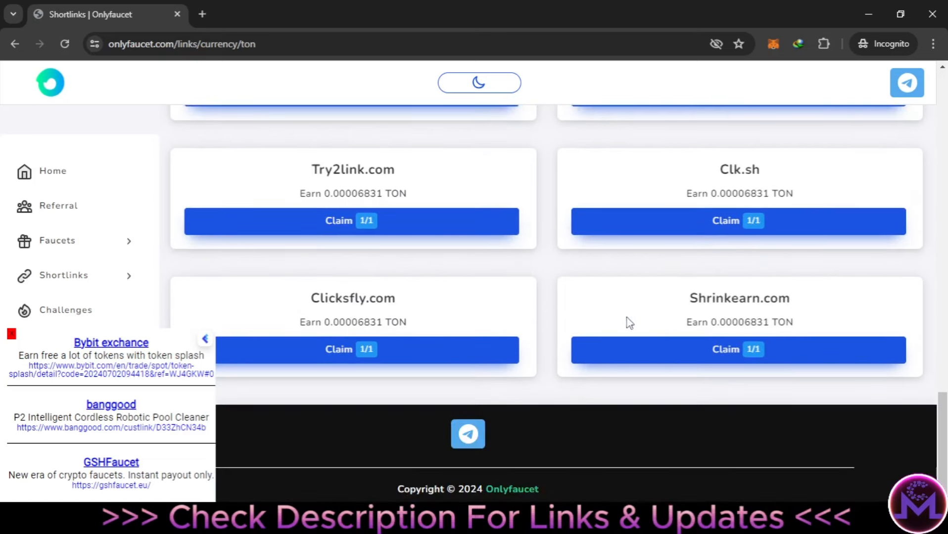
scroll(down, 3)
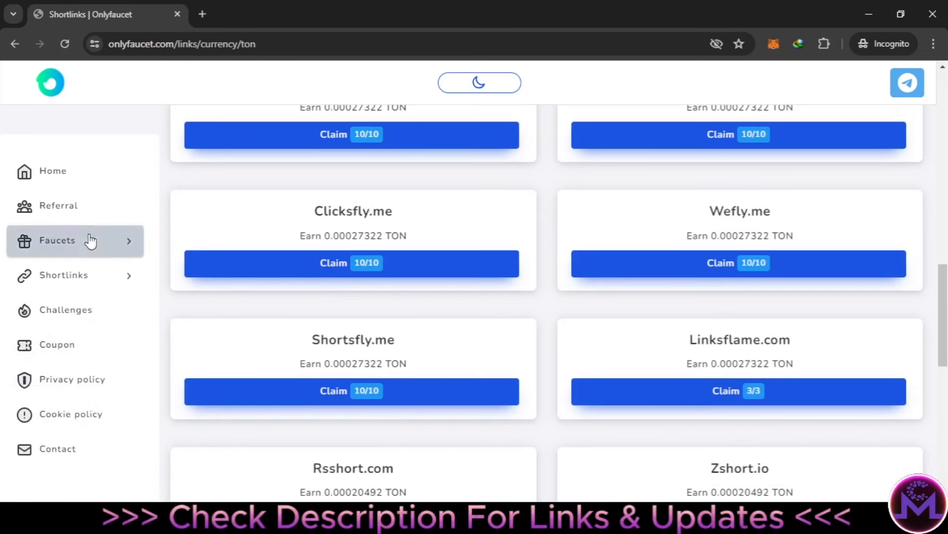
click(75, 240)
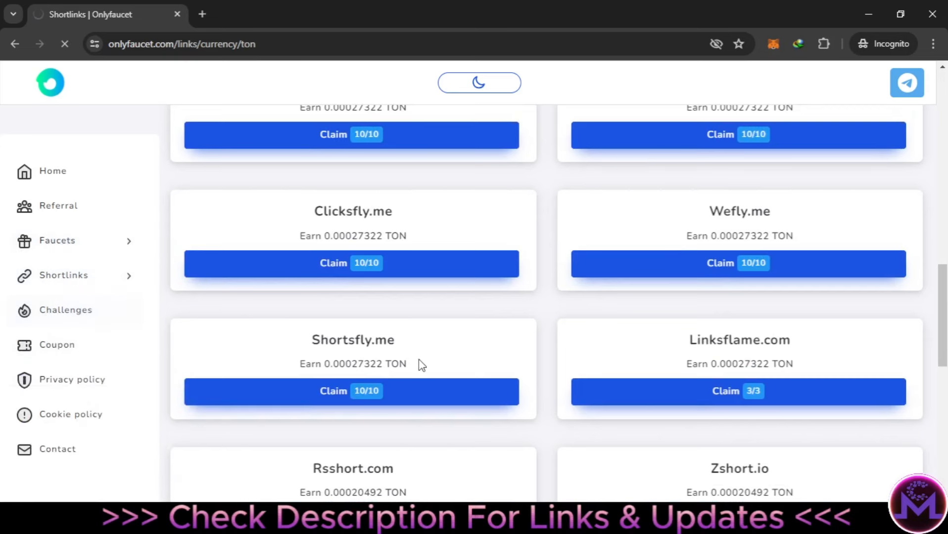
Open Challenges and set the reward currency to Toncoin, offering 0.00409836 TON.
click(65, 310)
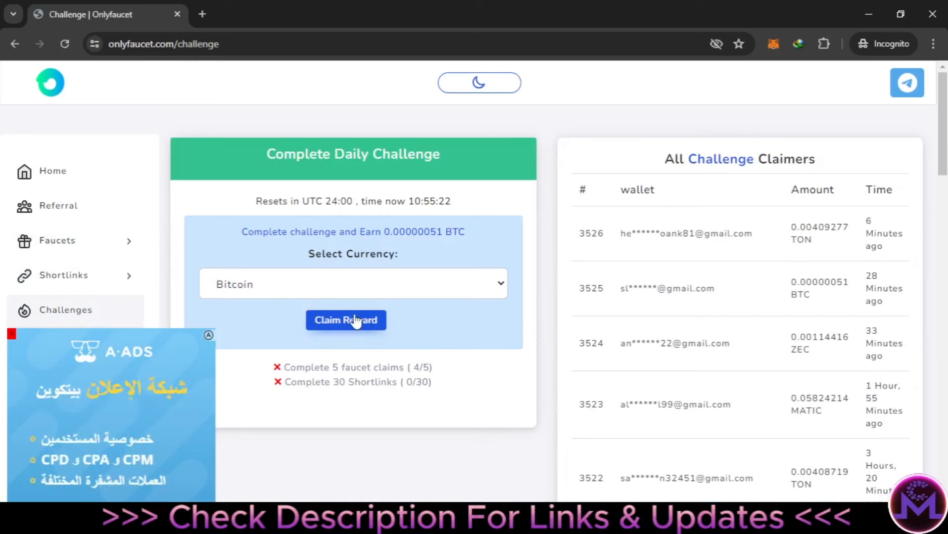
mouse_move(287, 169)
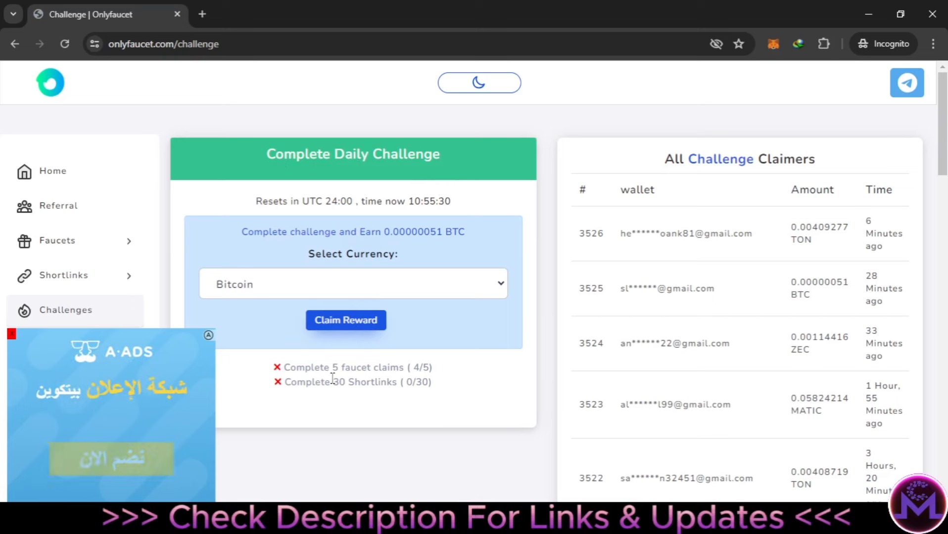
mouse_move(429, 374)
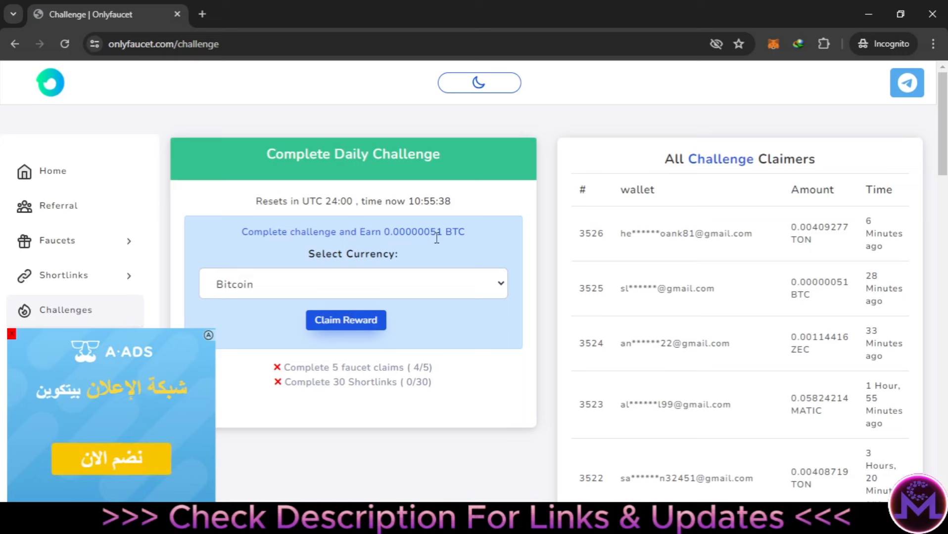
click(352, 284)
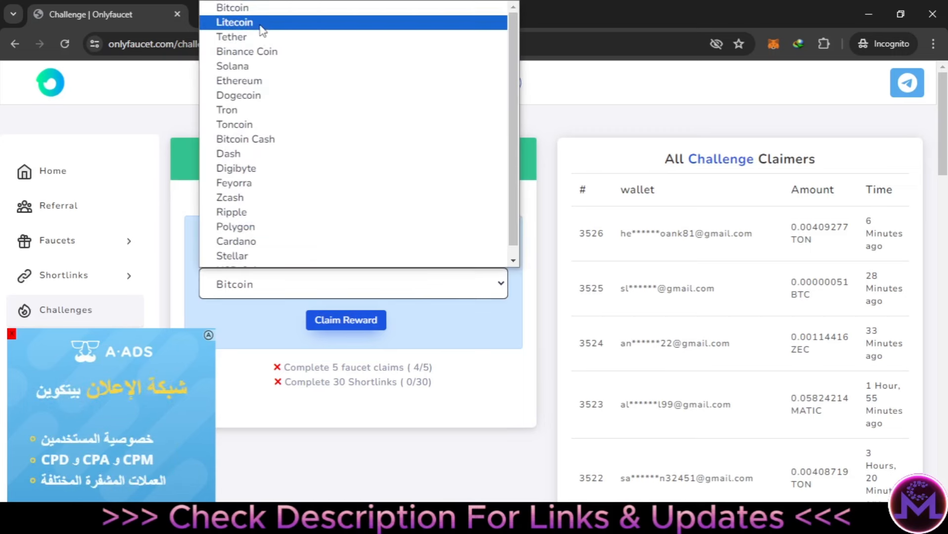
mouse_move(265, 125)
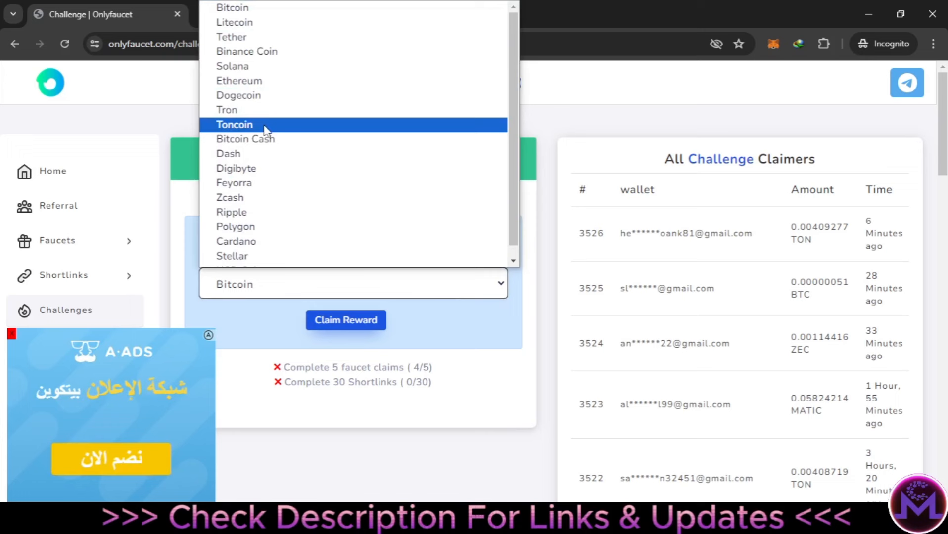
click(234, 123)
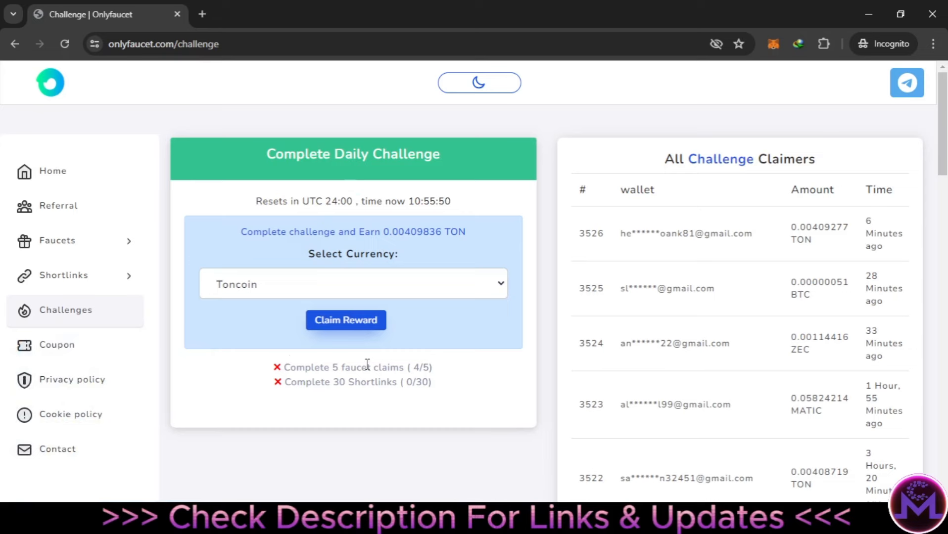
click(58, 344)
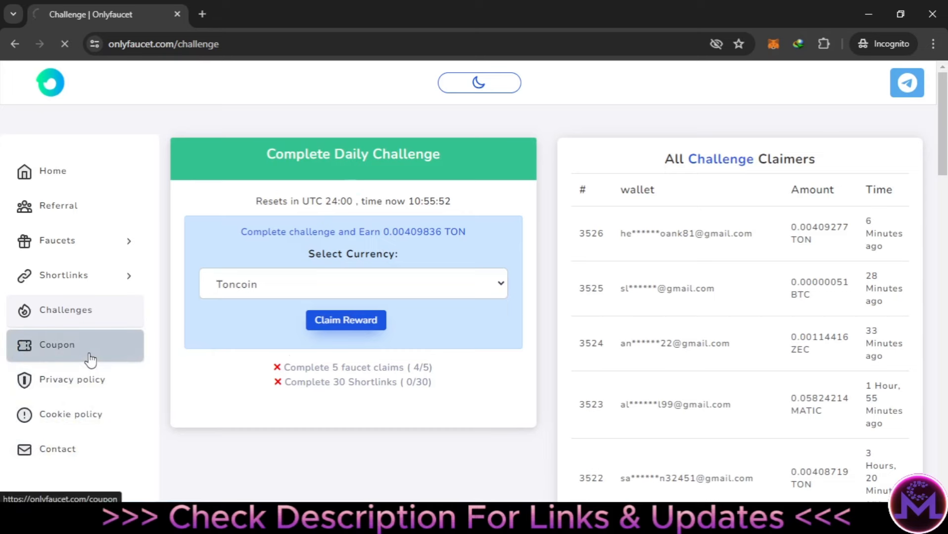
Reload the FaucetPay dashboard to show the 0.00071820 TRX and 0.00001366 TON payments.
click(57, 345)
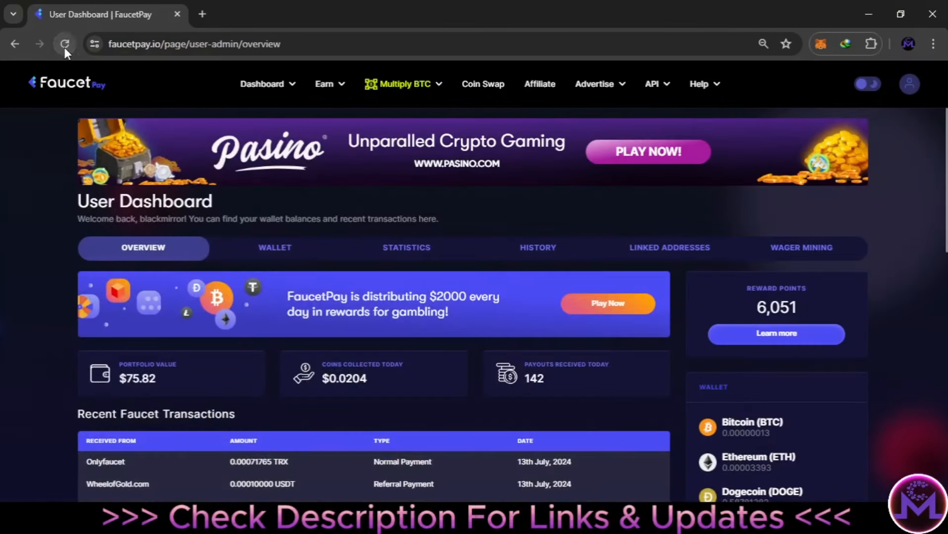
click(64, 44)
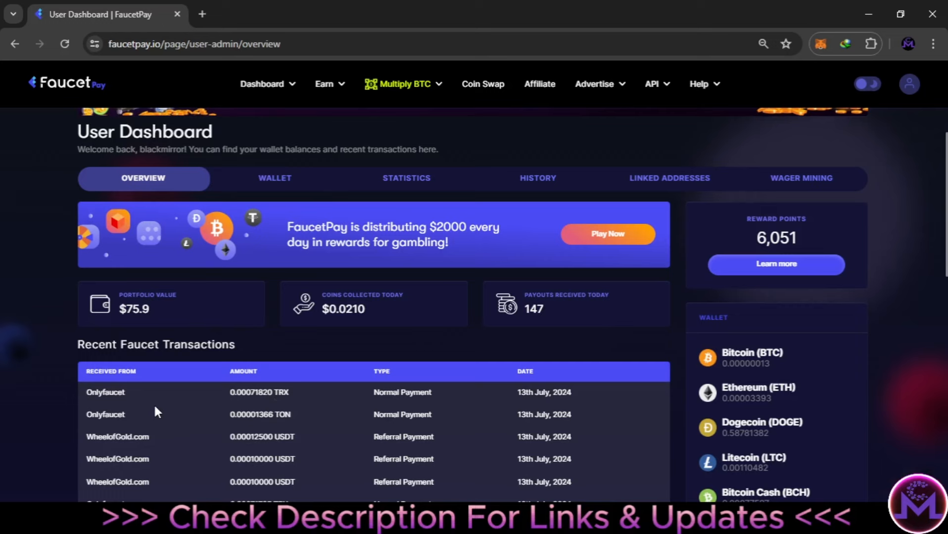
mouse_move(170, 421)
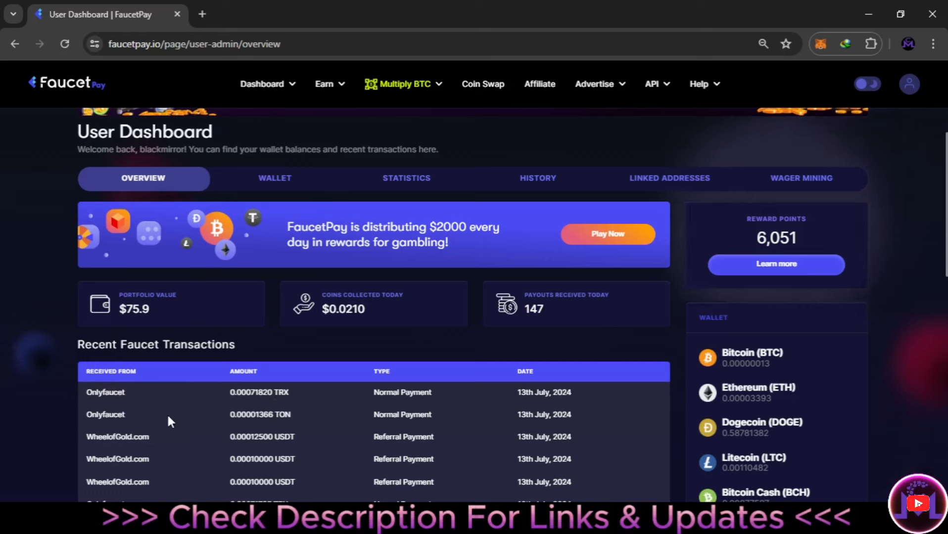